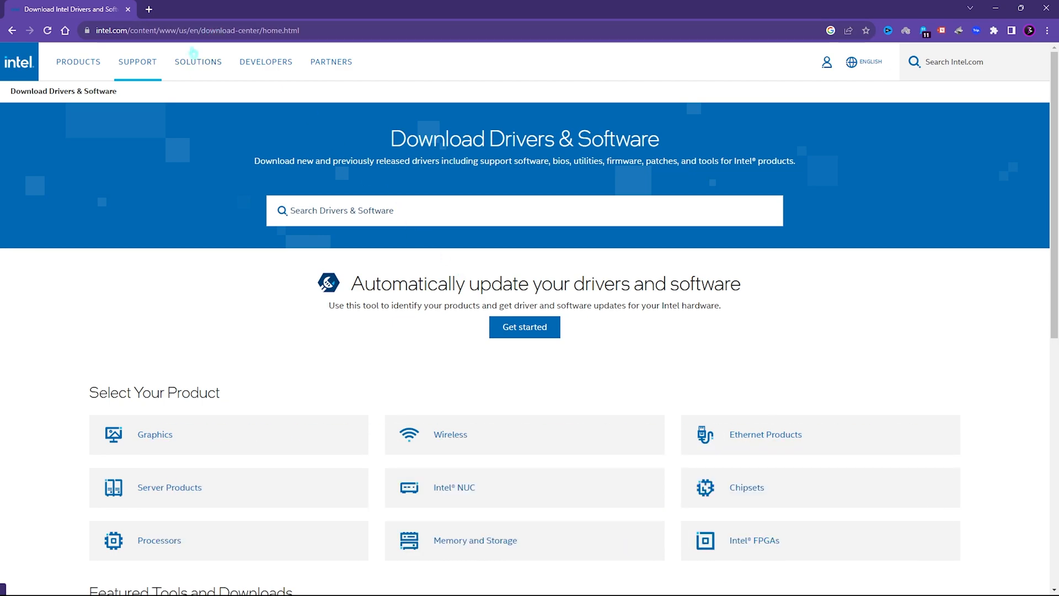
mouse_move(524, 327)
type("settings")
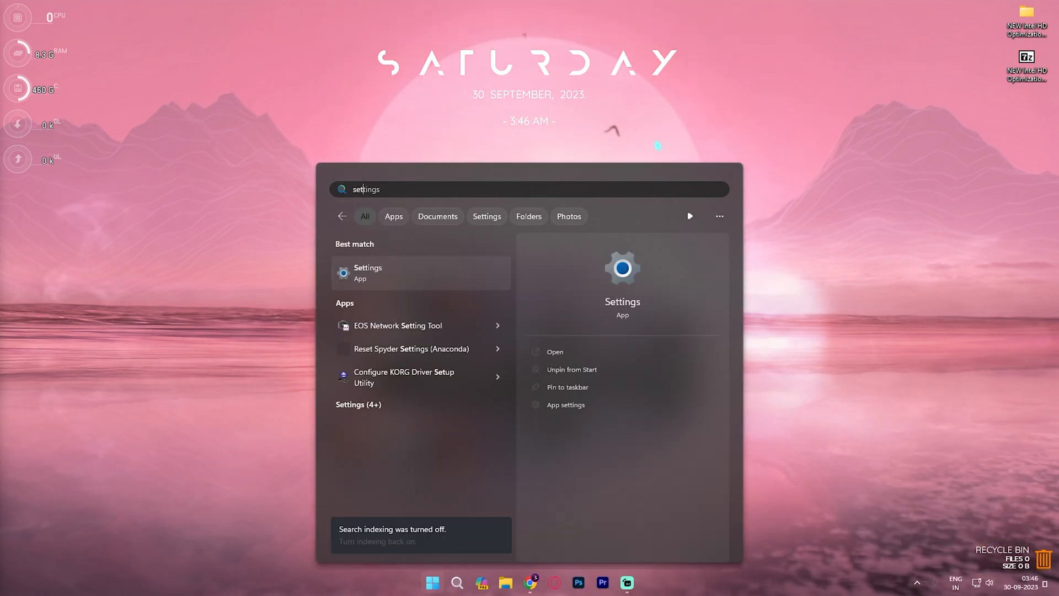
Step: Open Windows Settings and confirm on the Windows Update page that the PC is up to date
left_click(368, 272)
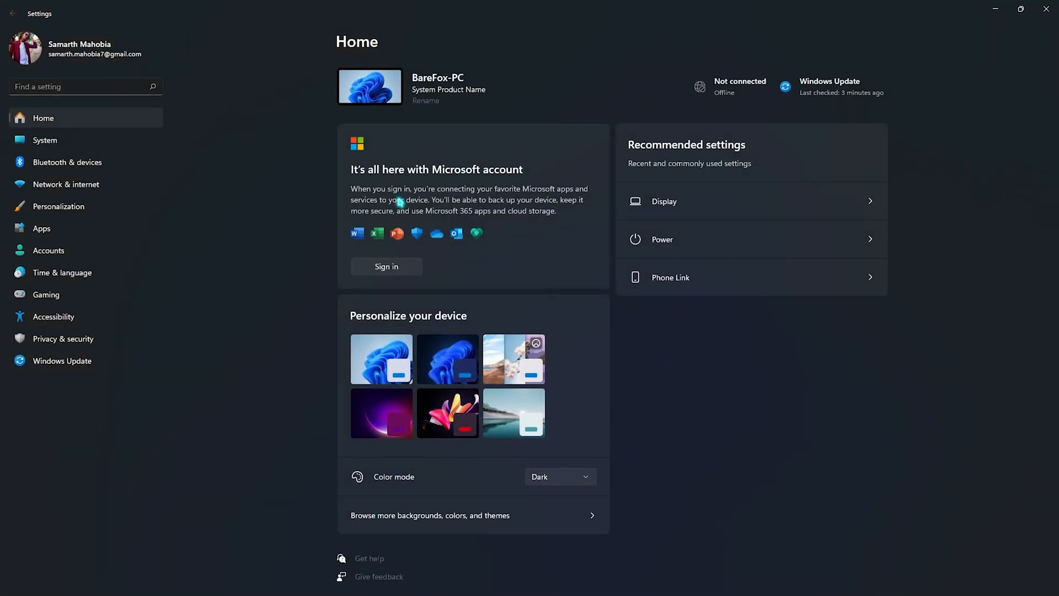
mouse_move(167, 346)
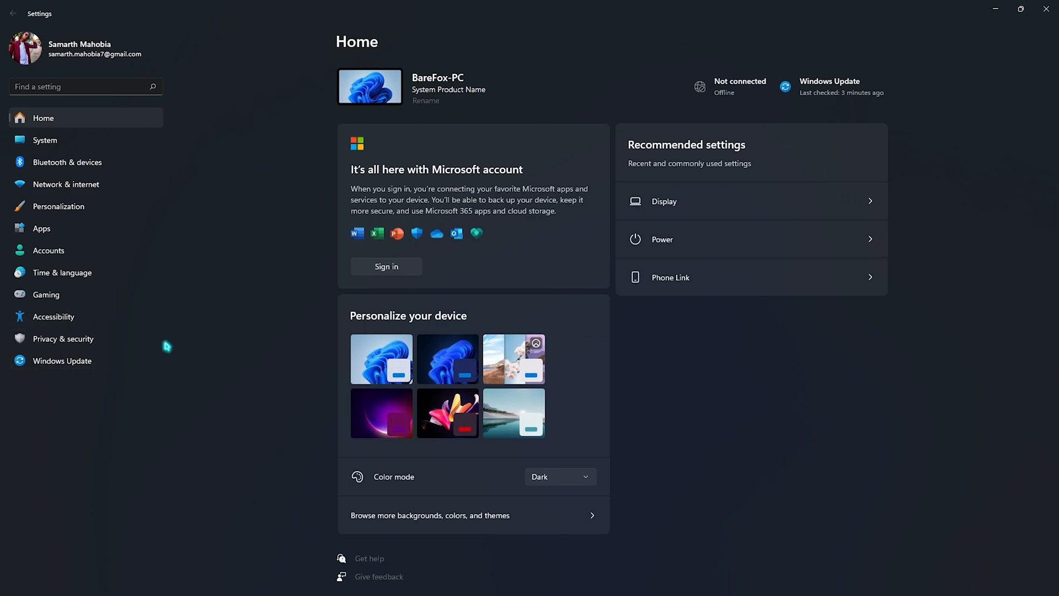
left_click(62, 361)
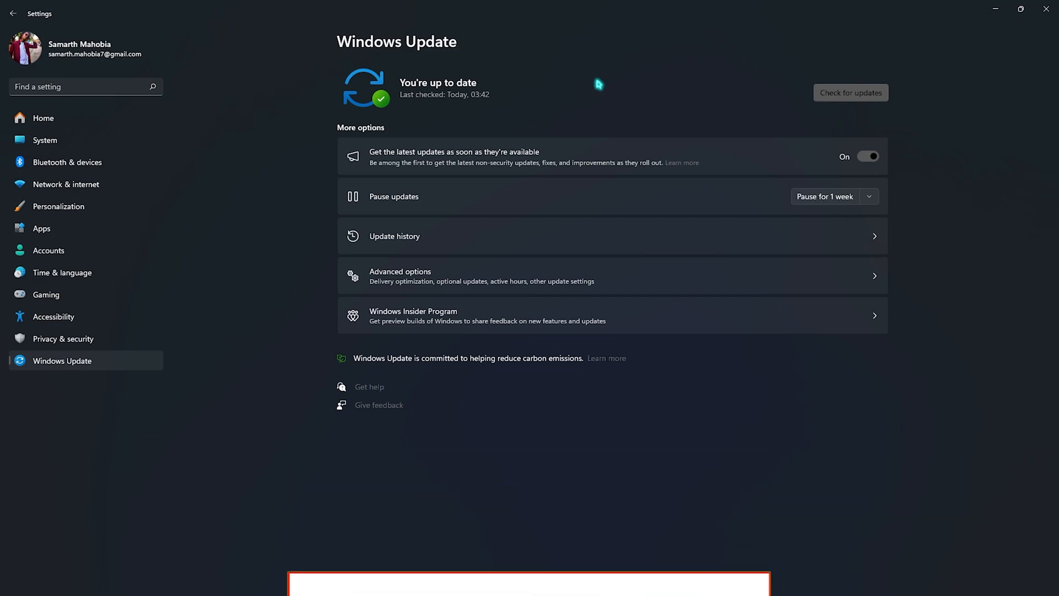
Step: Turn off Game Bar's controller shortcut and enable GPU scheduling and windowed-game optimizations
left_click(46, 294)
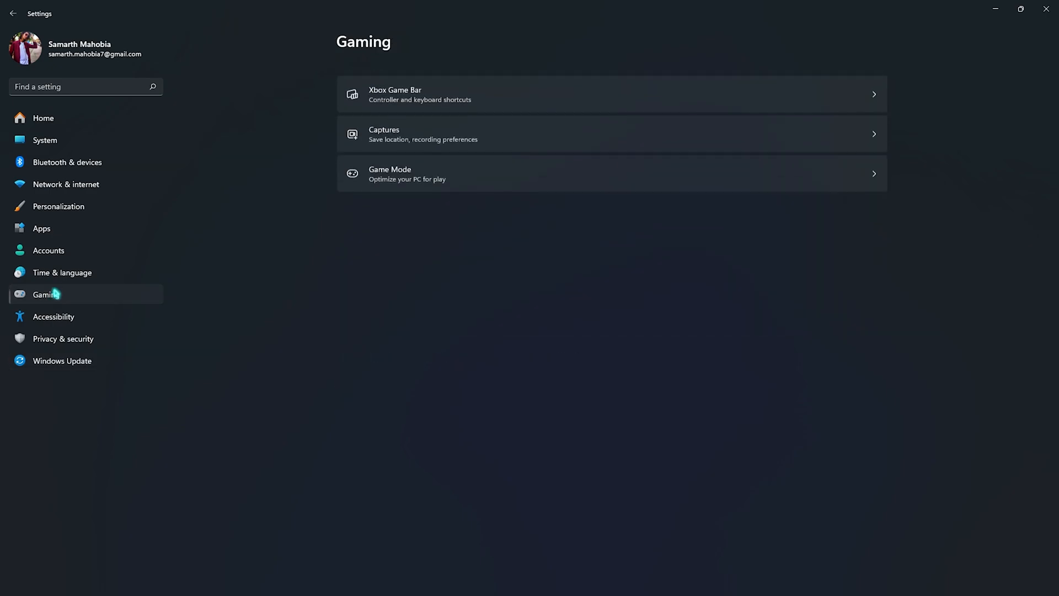
left_click(611, 94)
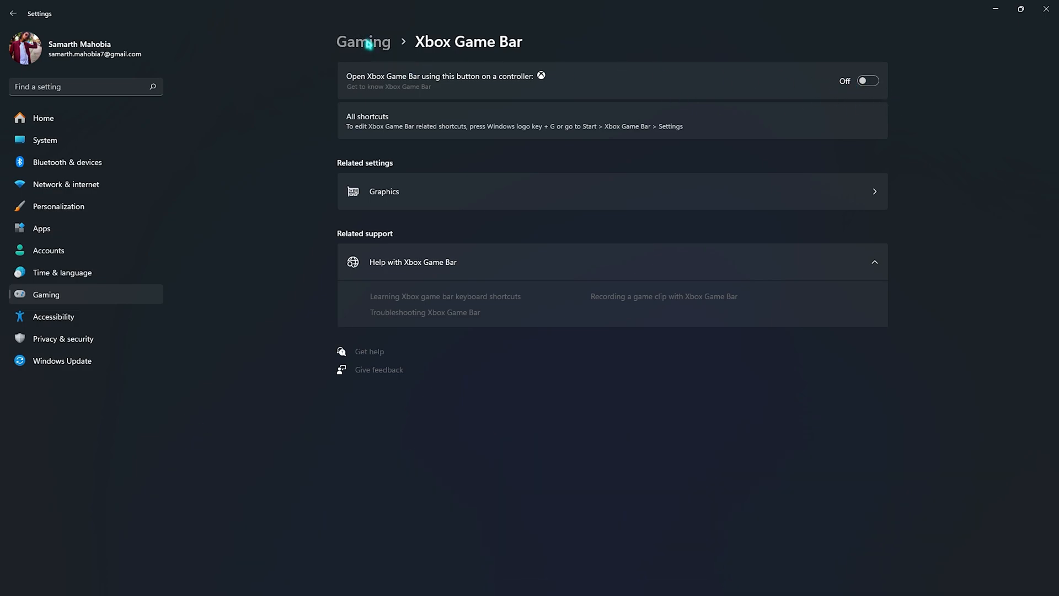
left_click(363, 42)
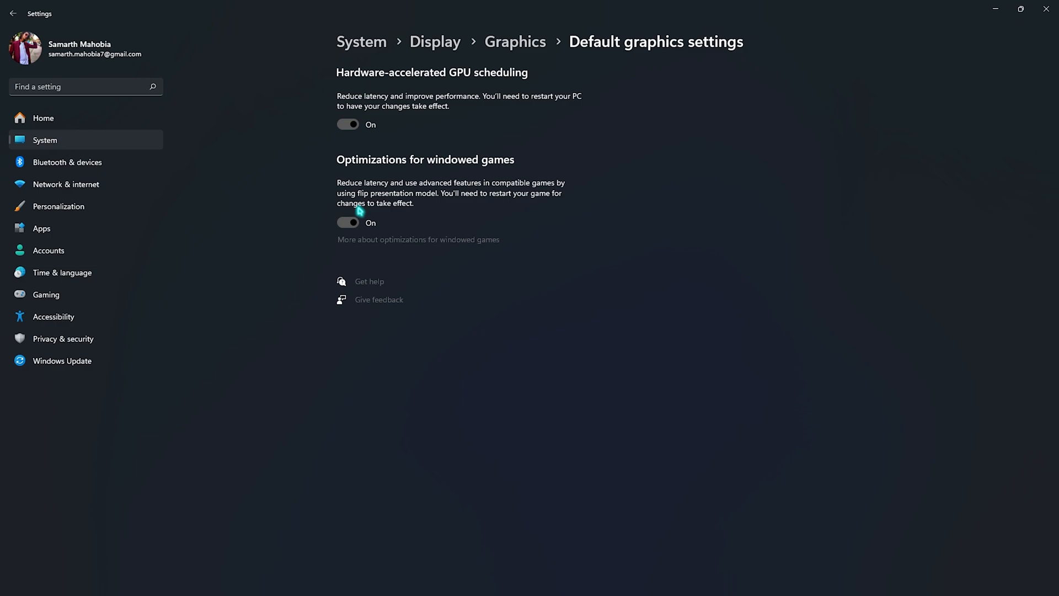
mouse_move(350, 168)
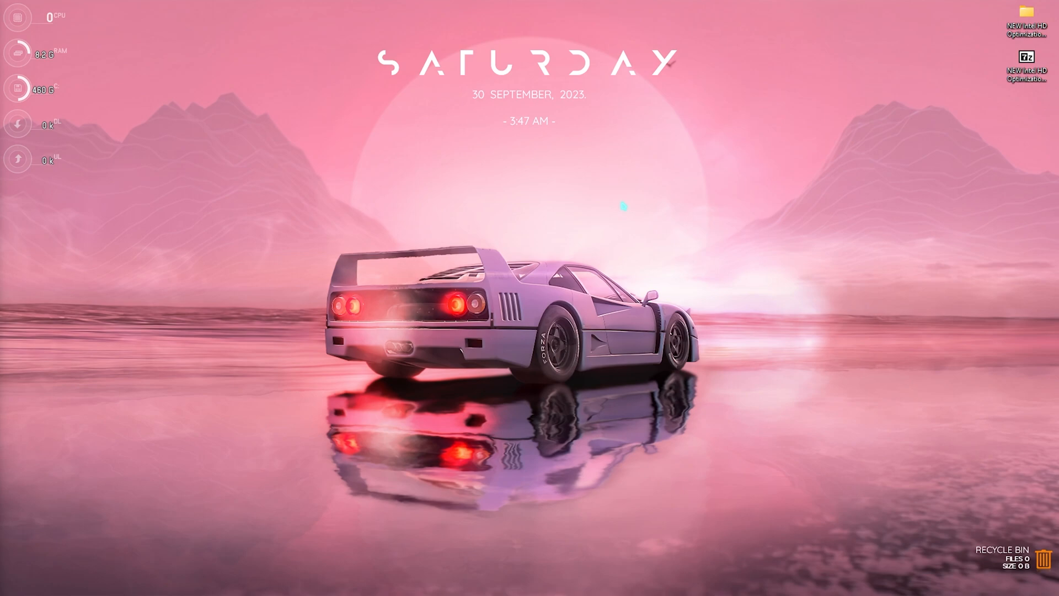
Step: Set visual effects to best performance, keeping only thumbnails and smooth screen font edges
left_click(432, 582)
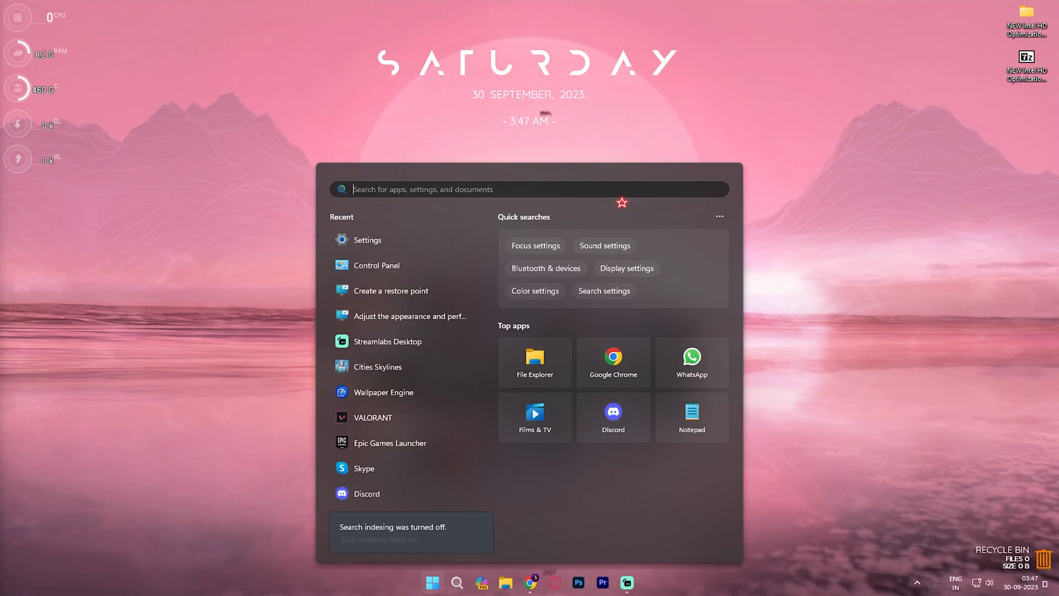
mouse_move(409, 316)
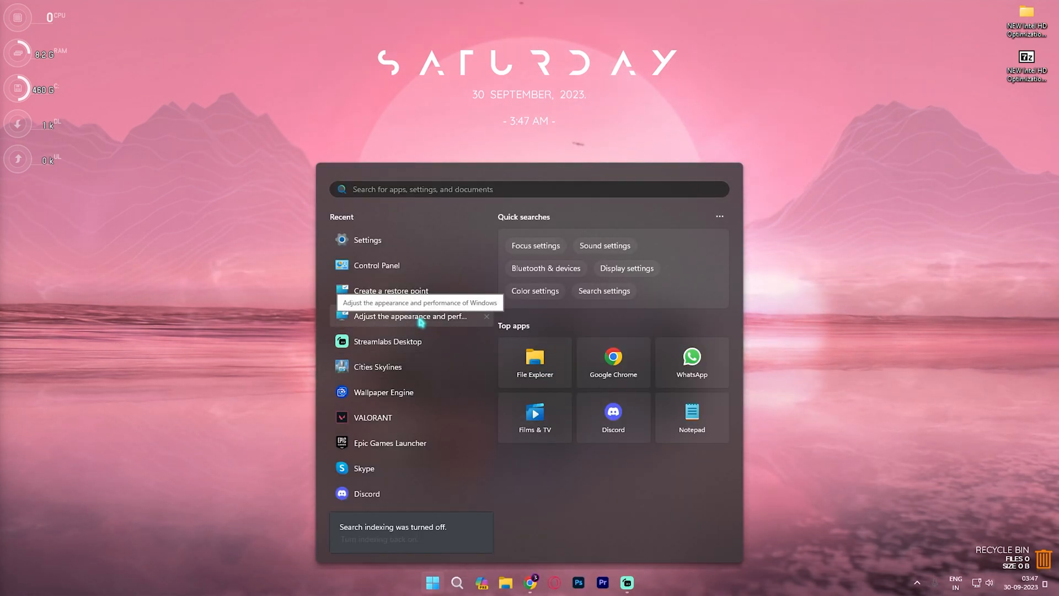
left_click(409, 316)
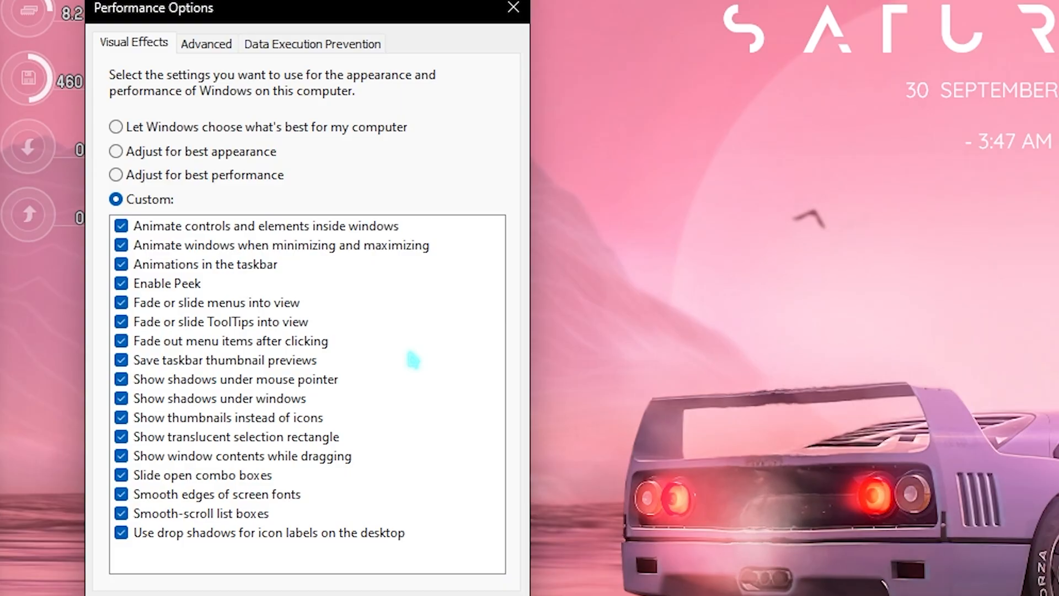
left_click(117, 174)
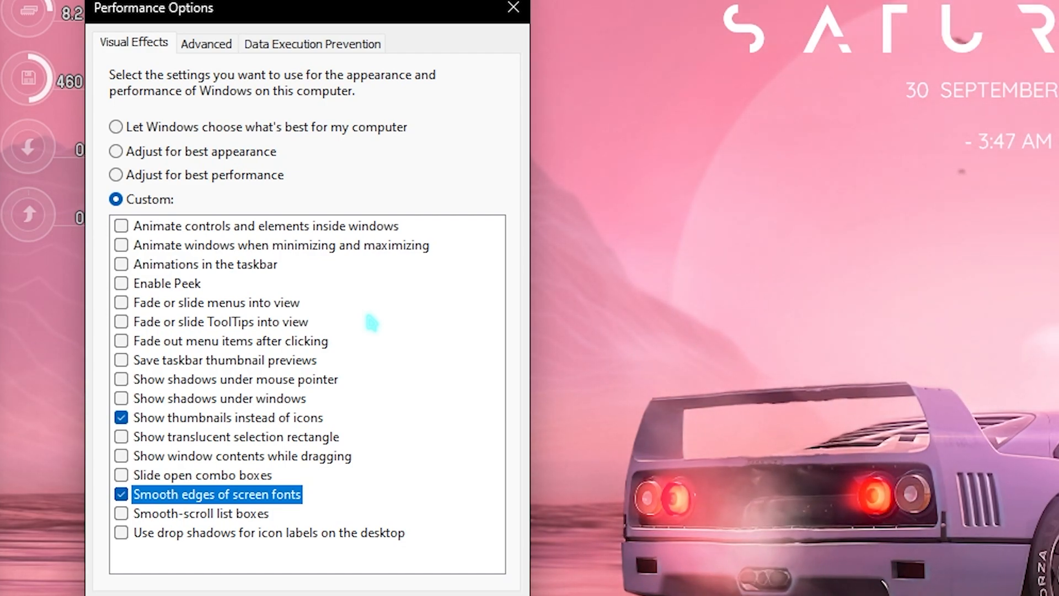
left_click(206, 43)
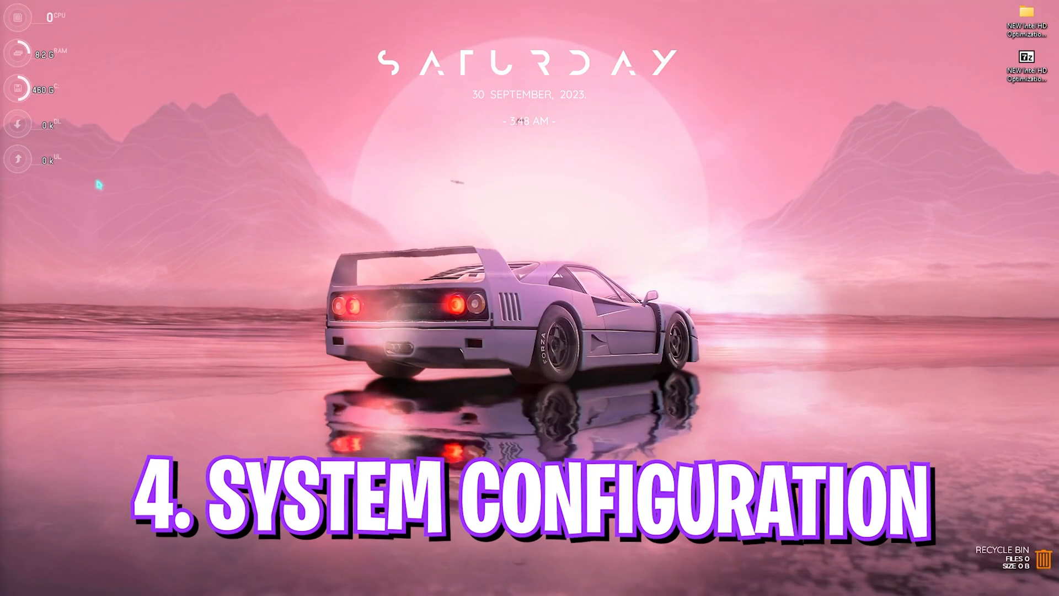
Step: Configure msconfig boot with 24 processors, no GUI boot and a 0-second timeout
left_click(457, 581)
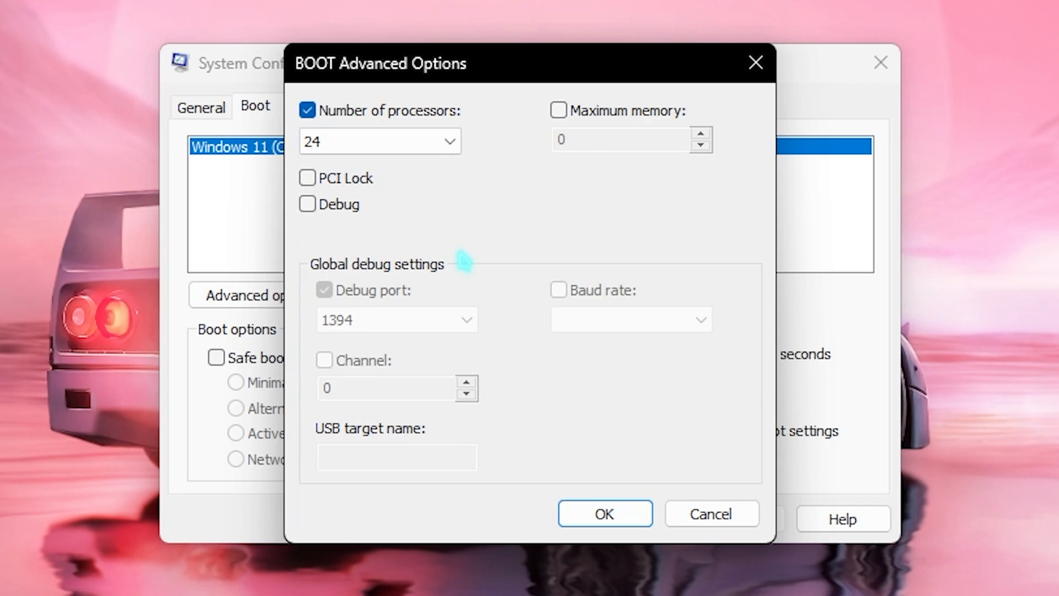
left_click(603, 514)
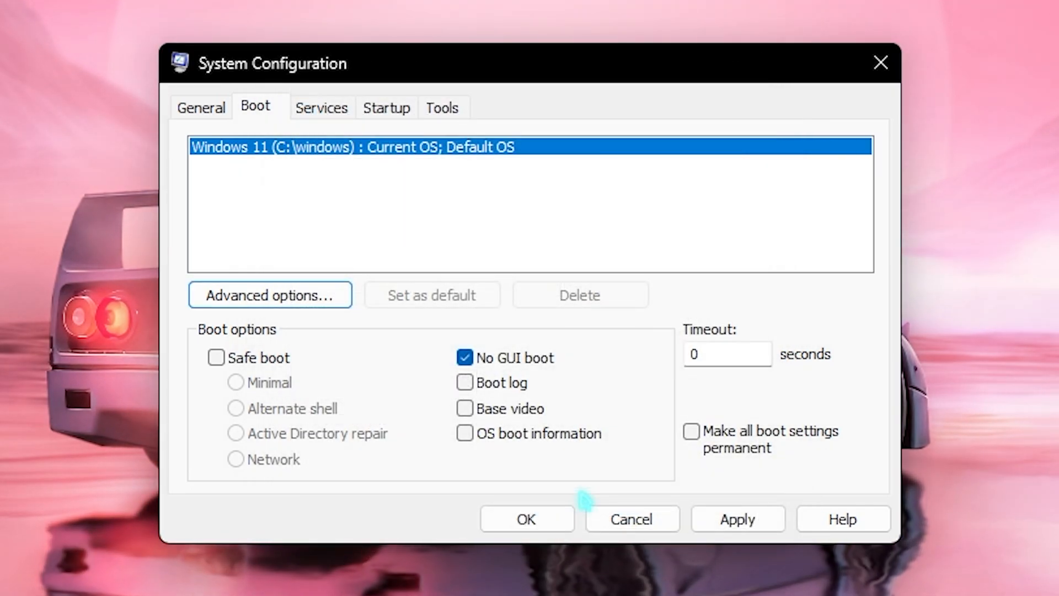
left_click(322, 107)
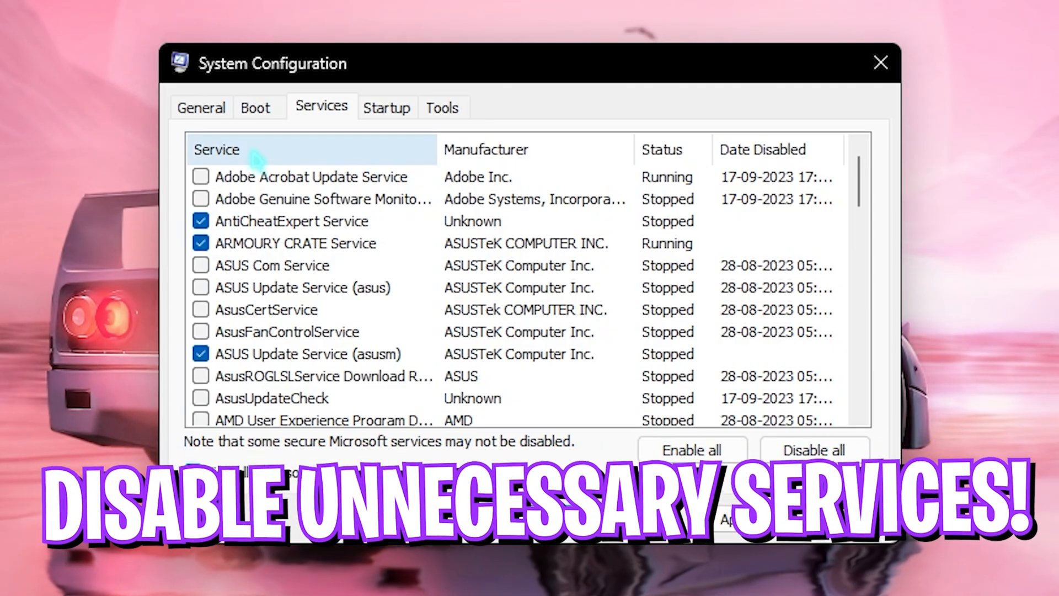
left_click(200, 471)
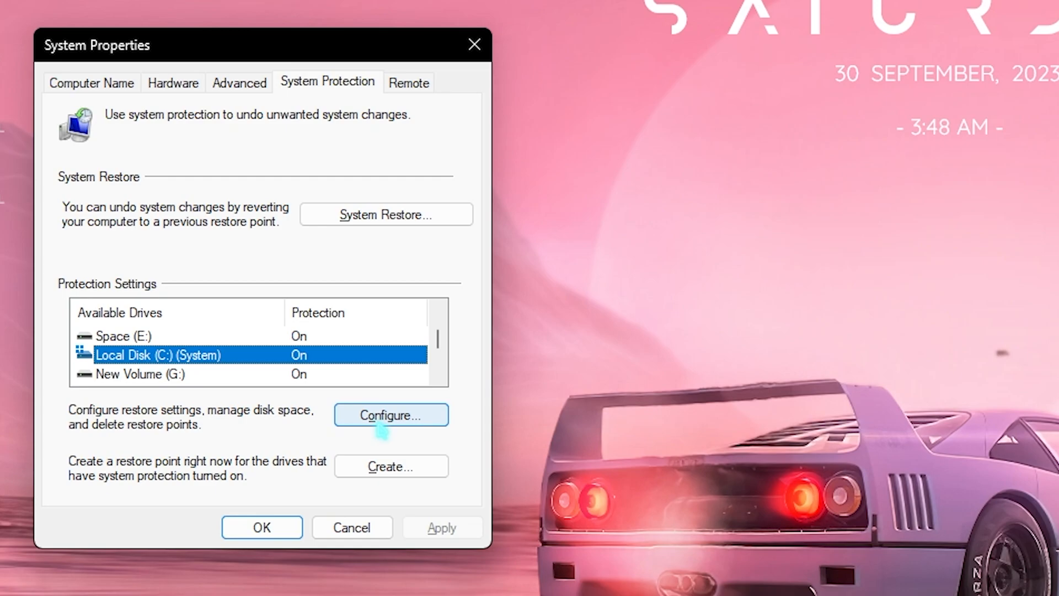
Step: Create a restore point for drive C: named 'Intel HD Optimization'
left_click(391, 415)
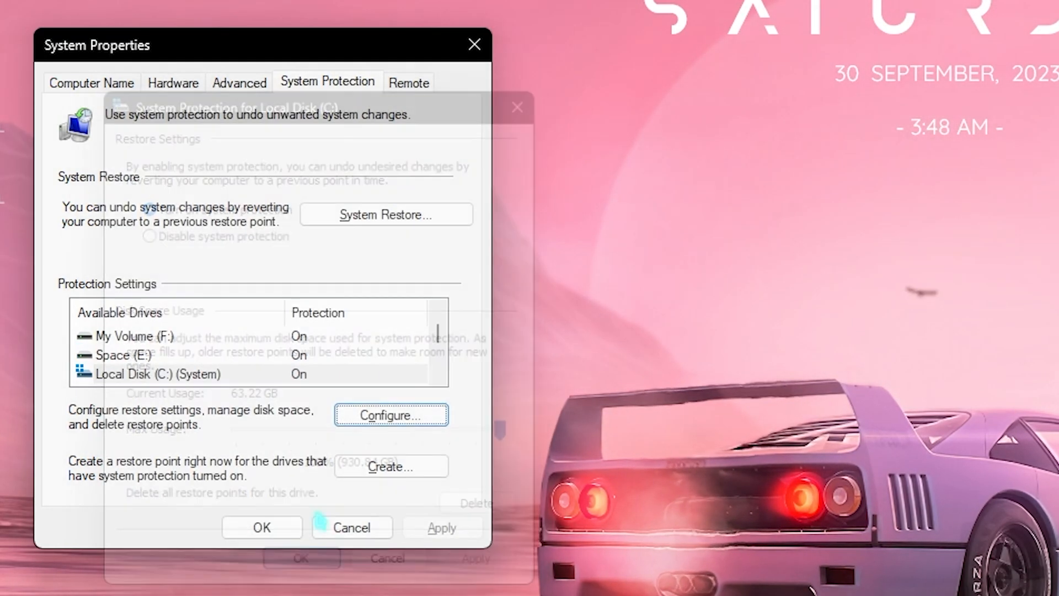
type("Intel HD Optimization")
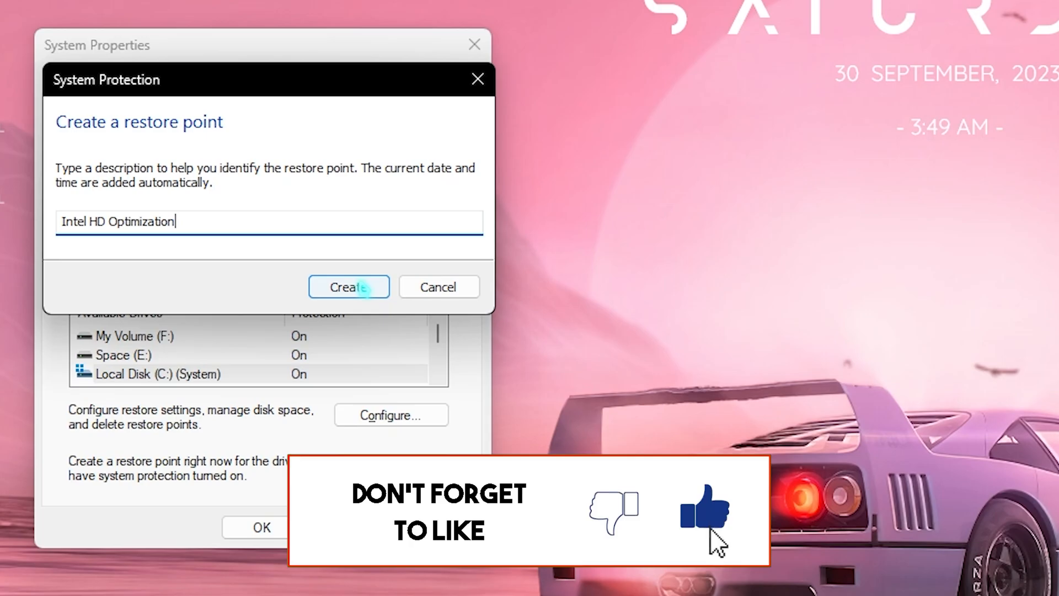
left_click(349, 286)
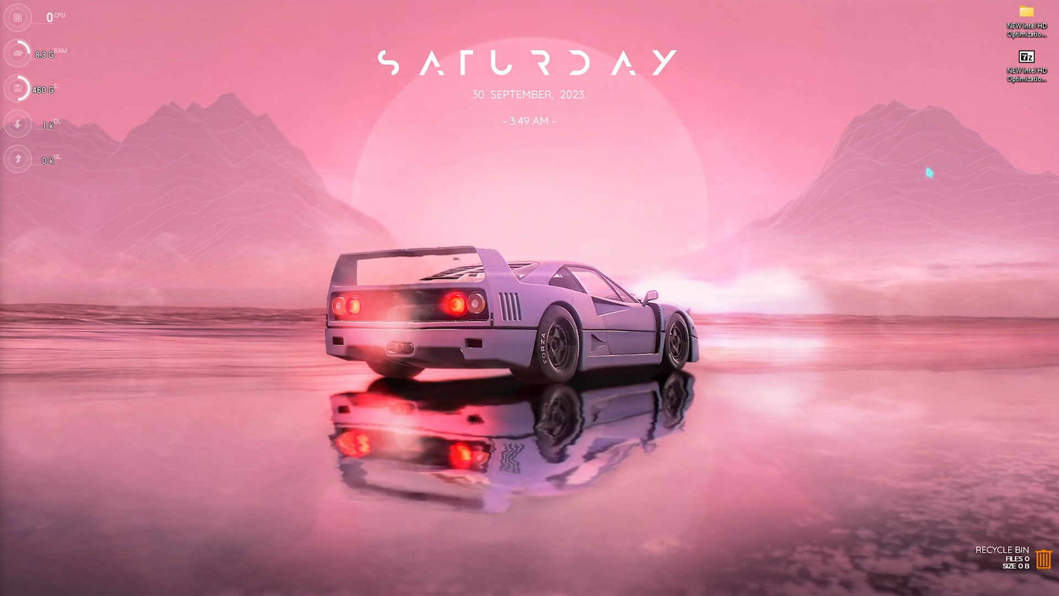
Step: Open the pack's GPU Optimization folder, review Low-Med and Med-High .reg files, and run one
double_click(1026, 17)
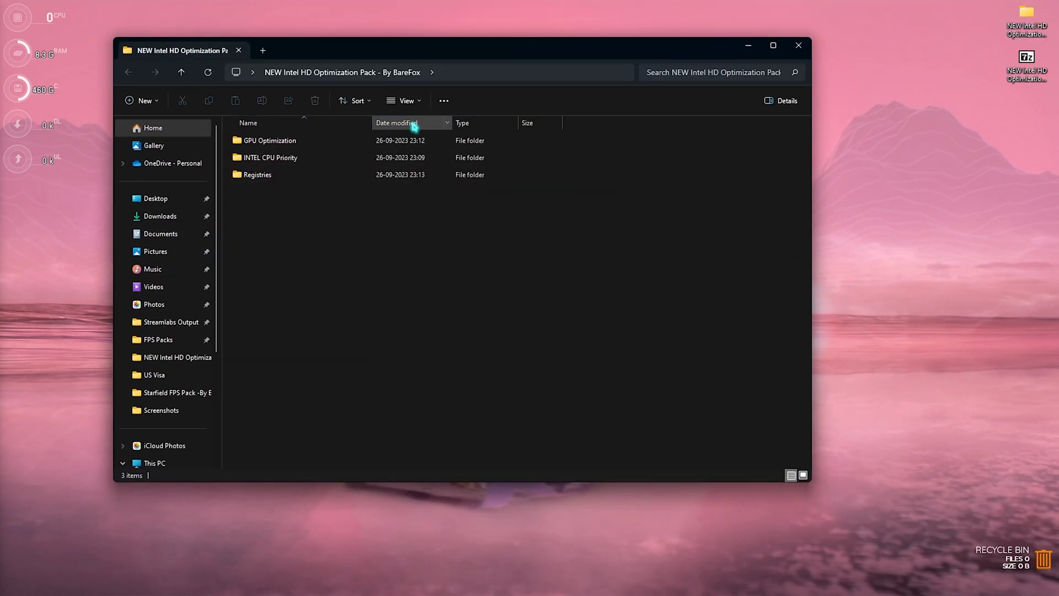
double_click(270, 141)
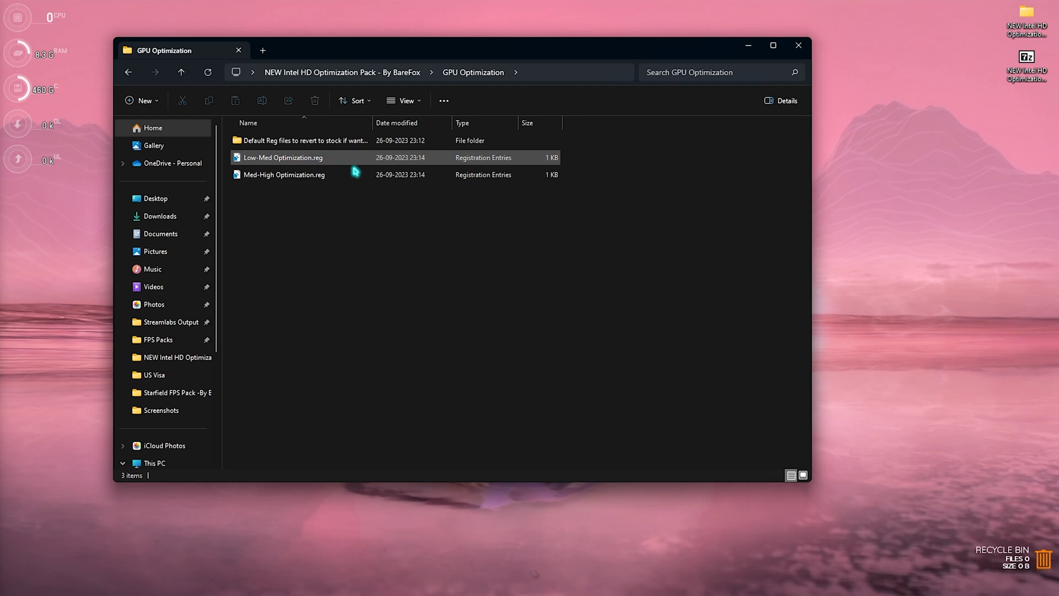
left_click(376, 230)
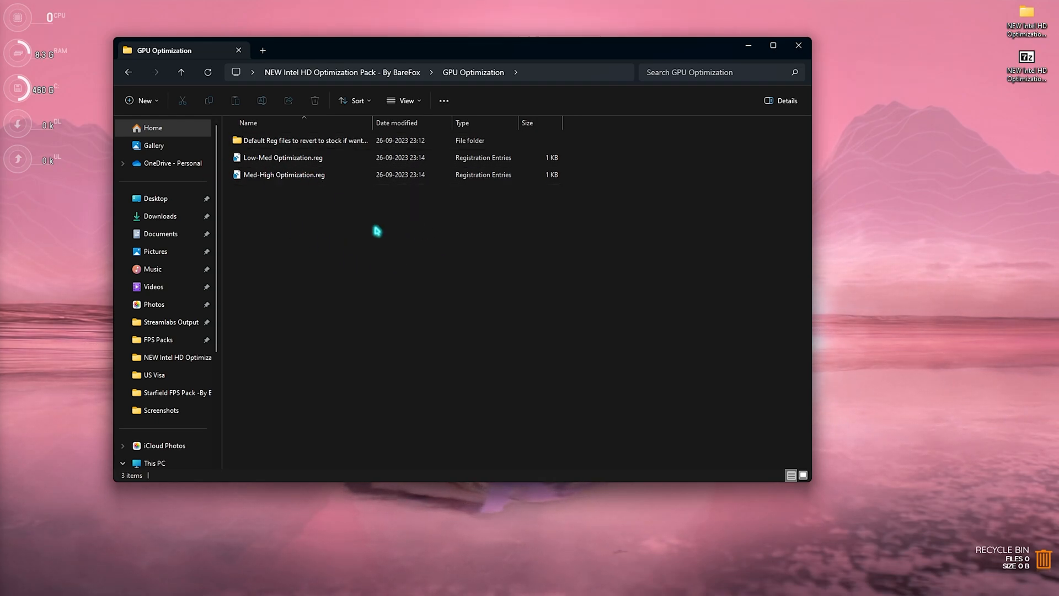
left_click(283, 157)
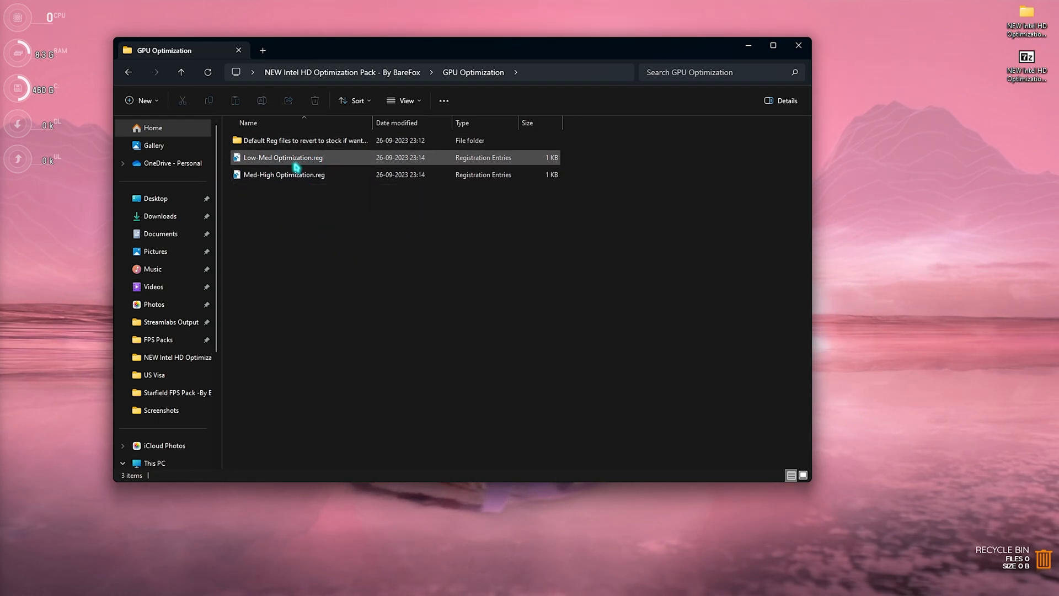
left_click(285, 174)
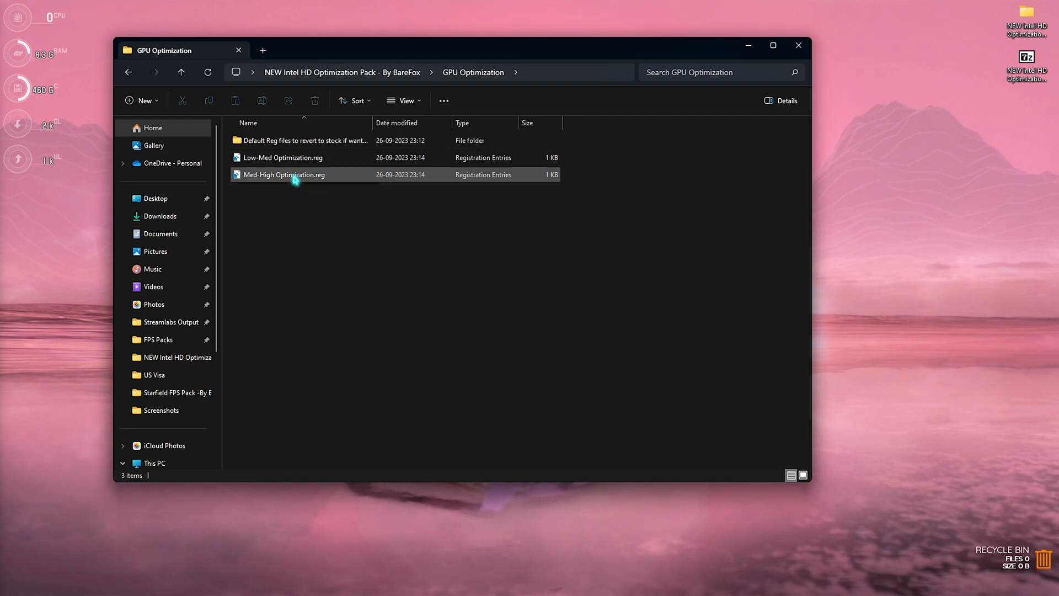
mouse_move(292, 174)
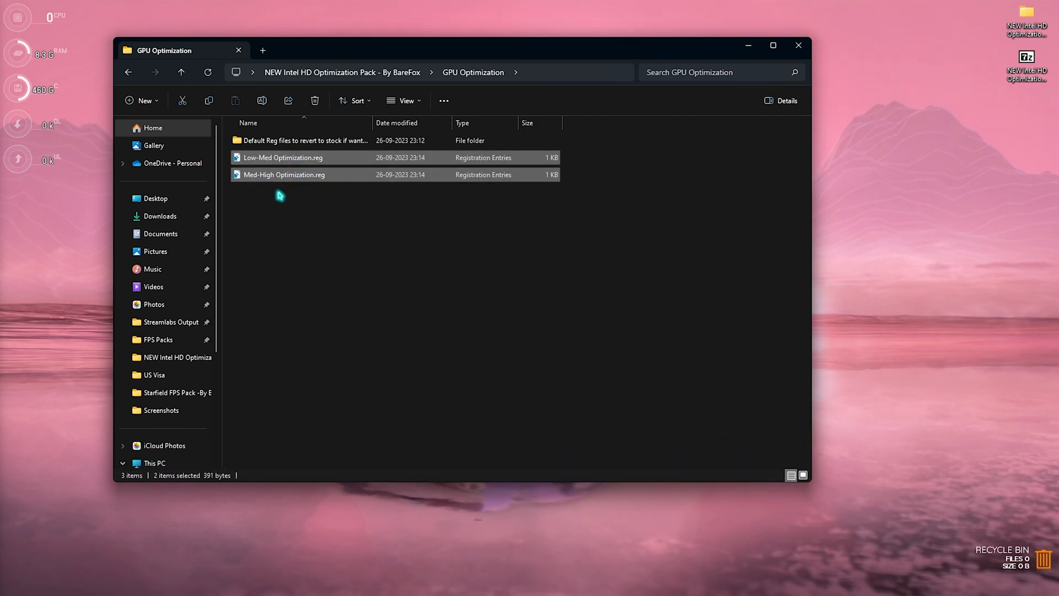
left_click(304, 141)
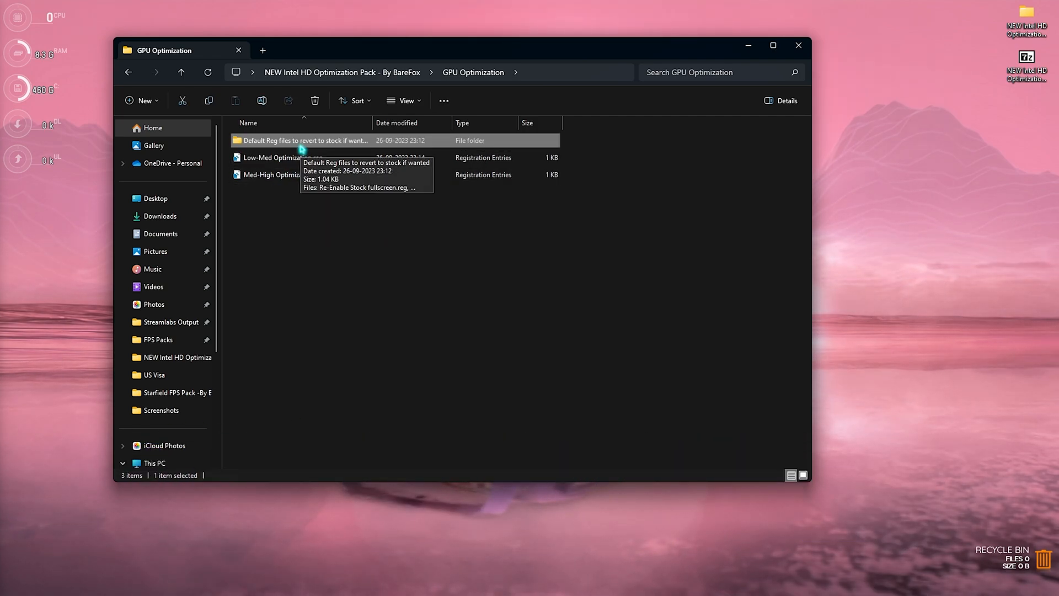
double_click(304, 141)
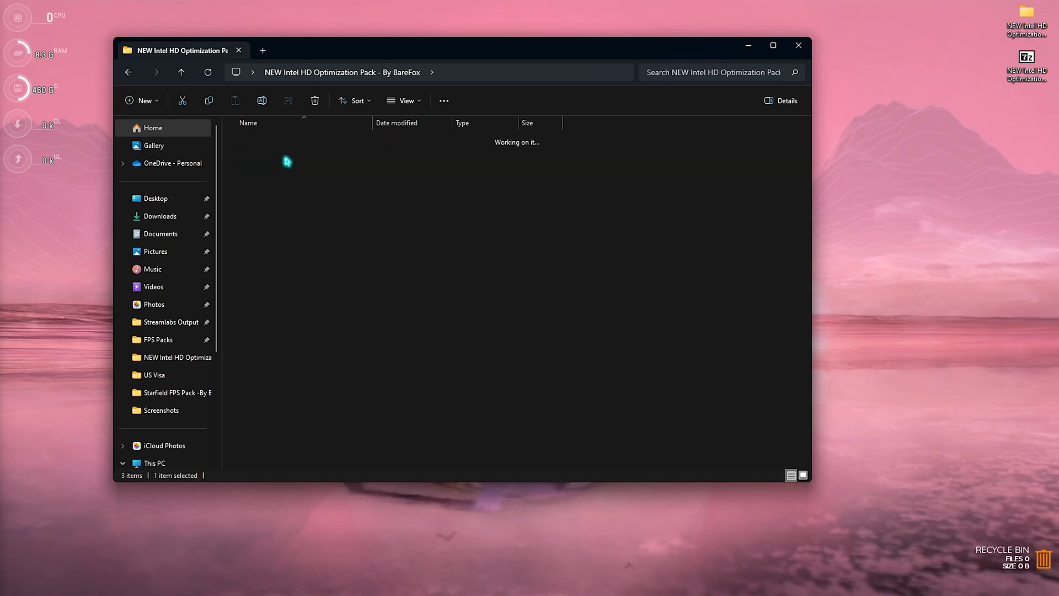
Step: Visit the INTEL CPU Priority folder, then open the pack's Registries folder
double_click(287, 161)
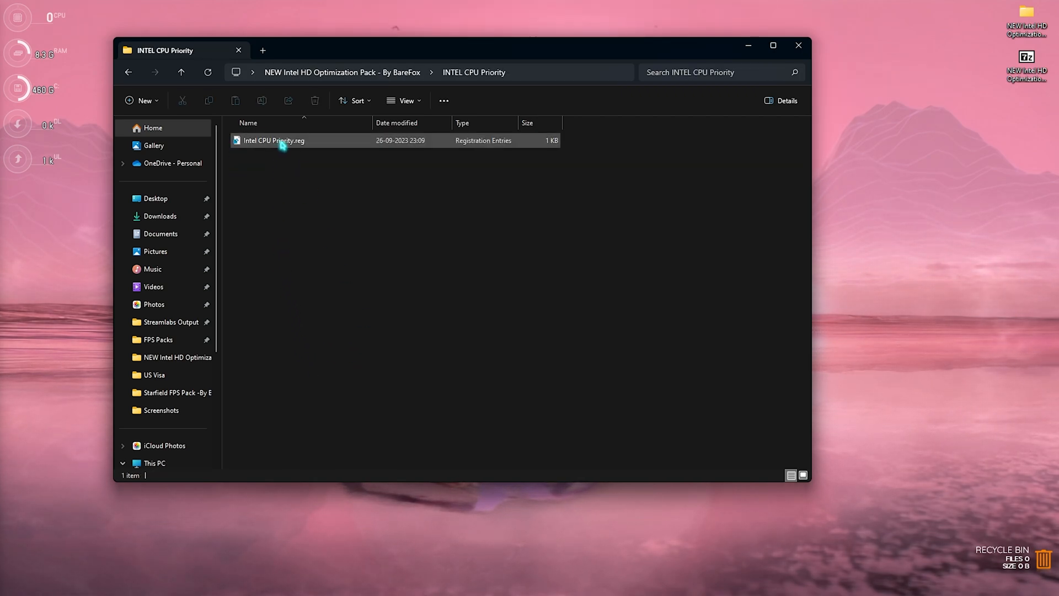
mouse_move(274, 139)
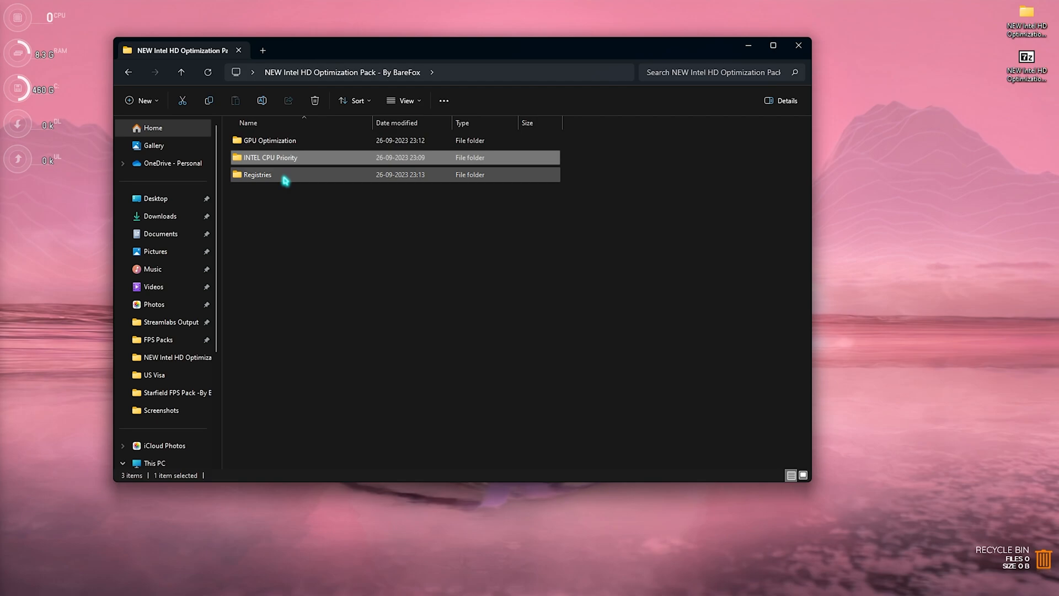
double_click(257, 175)
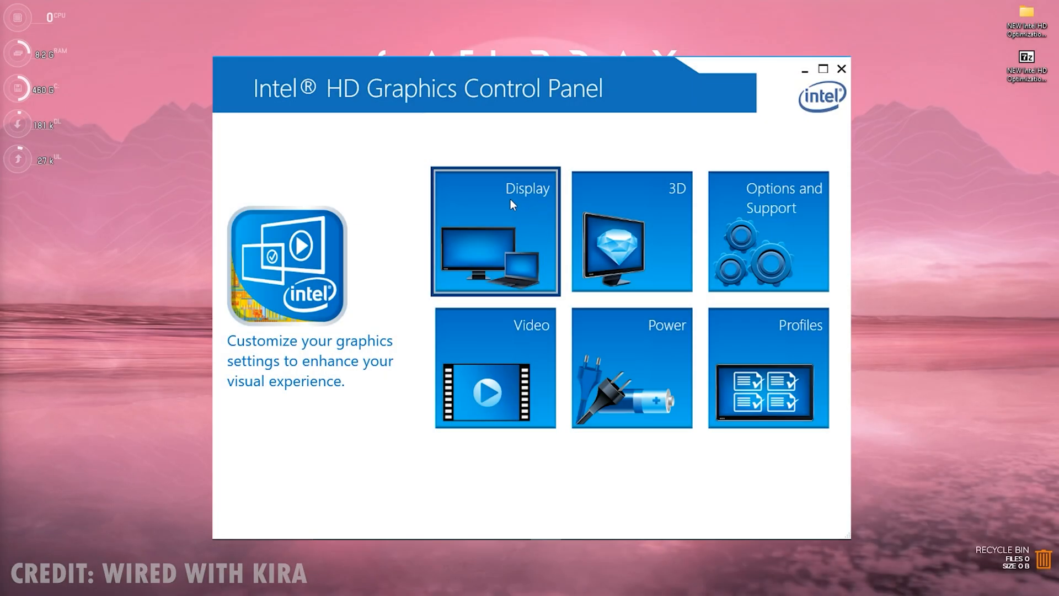
Step: Set the built-in display's basic settings to 1366 x 768 resolution at 60p Hz
left_click(494, 232)
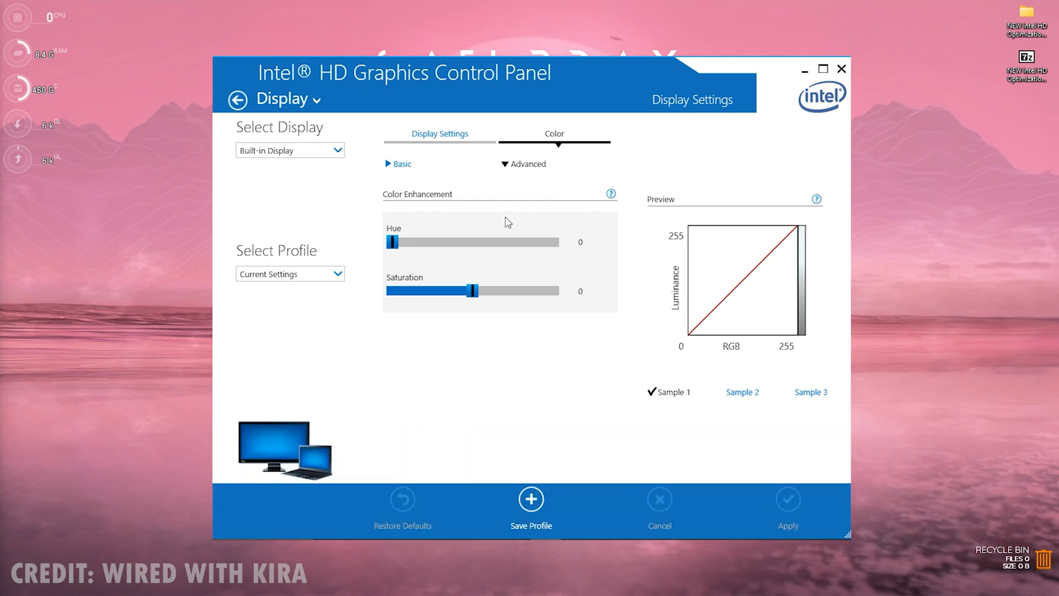
left_click(439, 133)
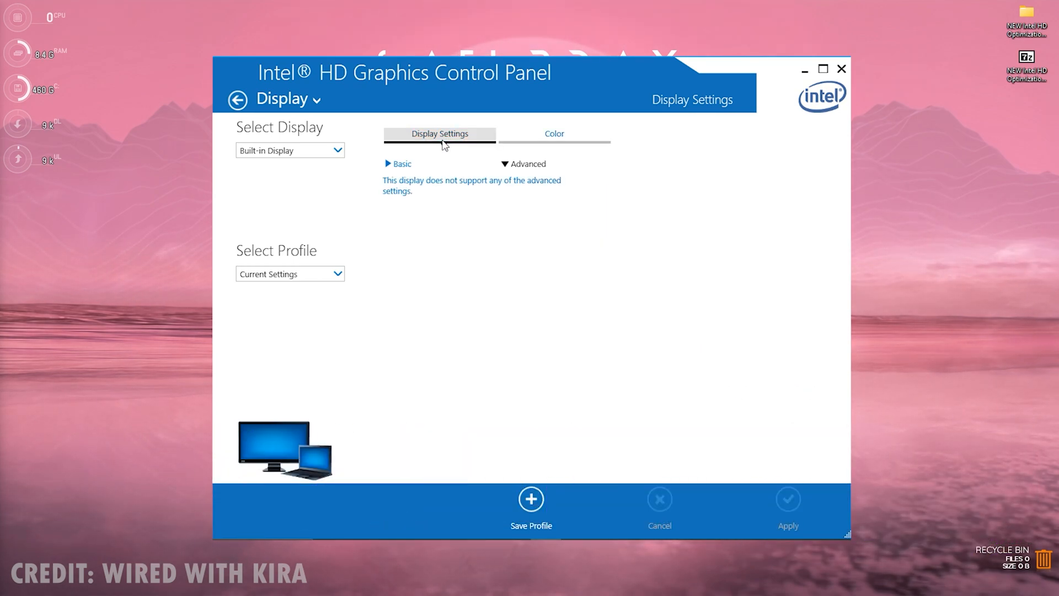
left_click(398, 163)
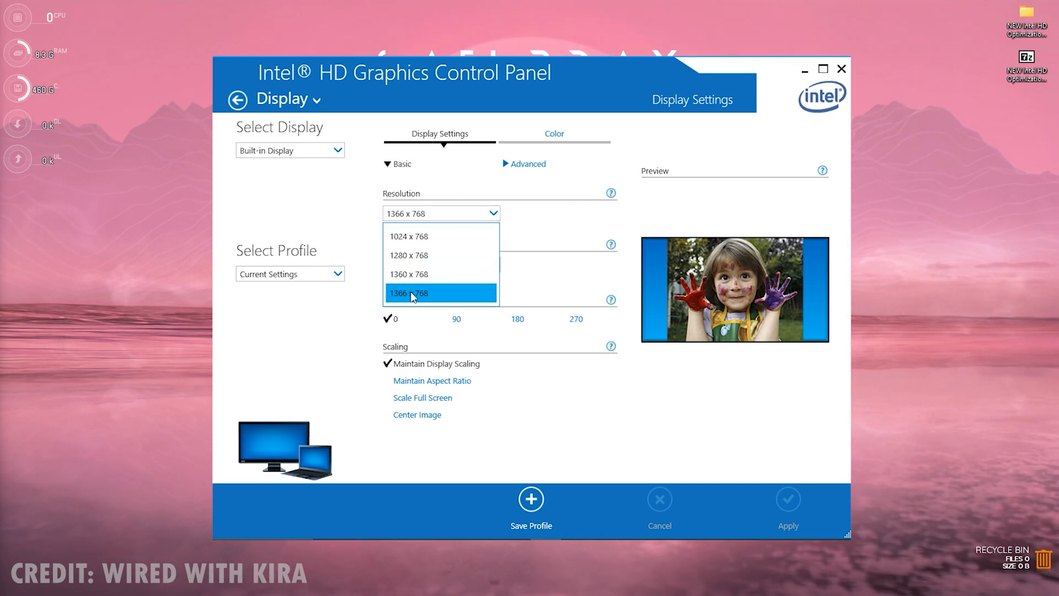
left_click(439, 293)
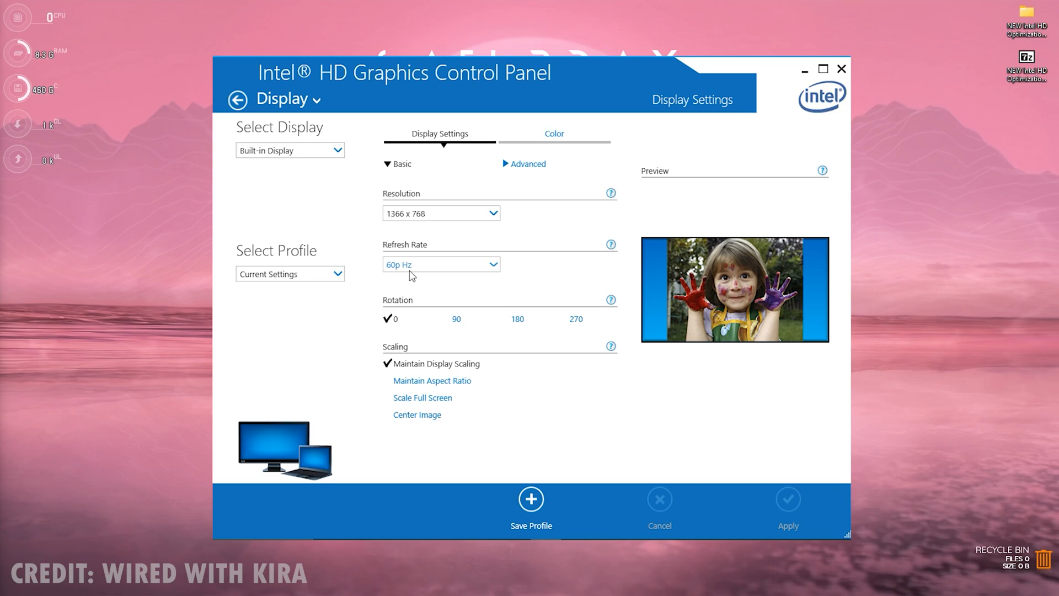
left_click(440, 264)
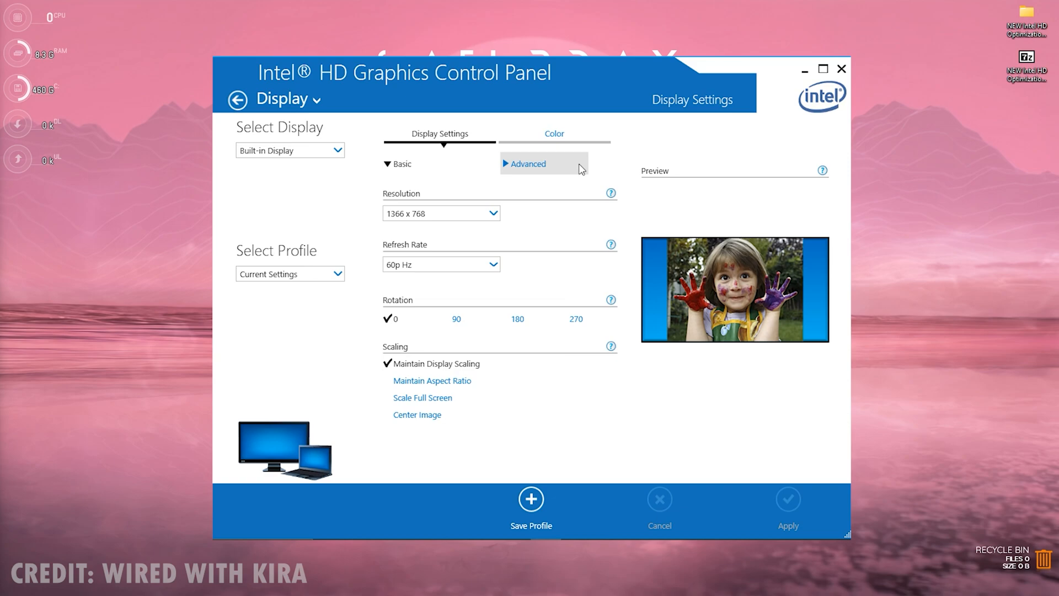
Step: Drag the advanced color saturation slider up to 24 and apply it
left_click(554, 133)
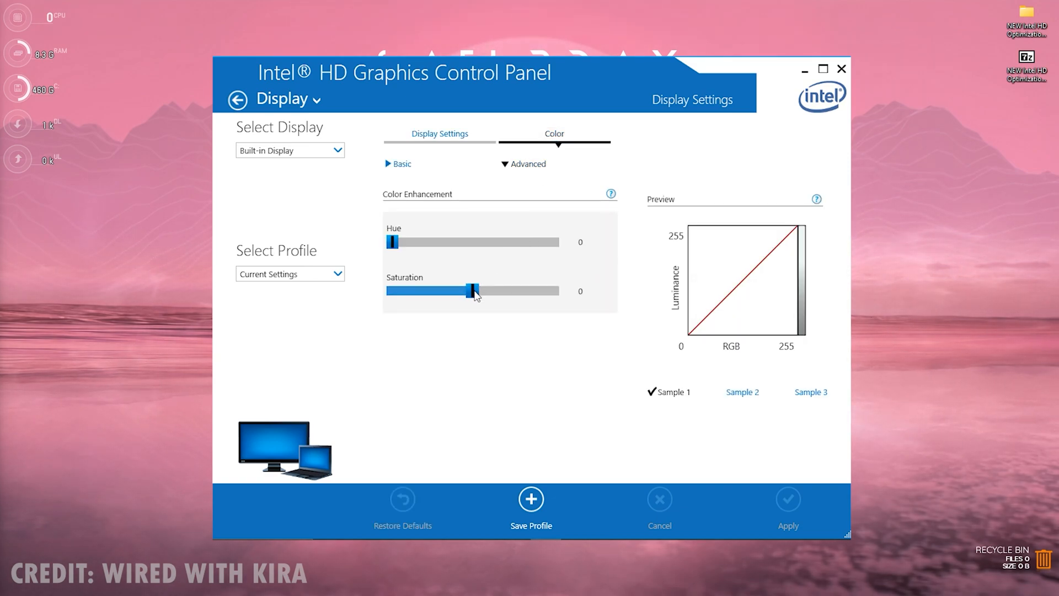
left_click_drag(473, 292, 488, 291)
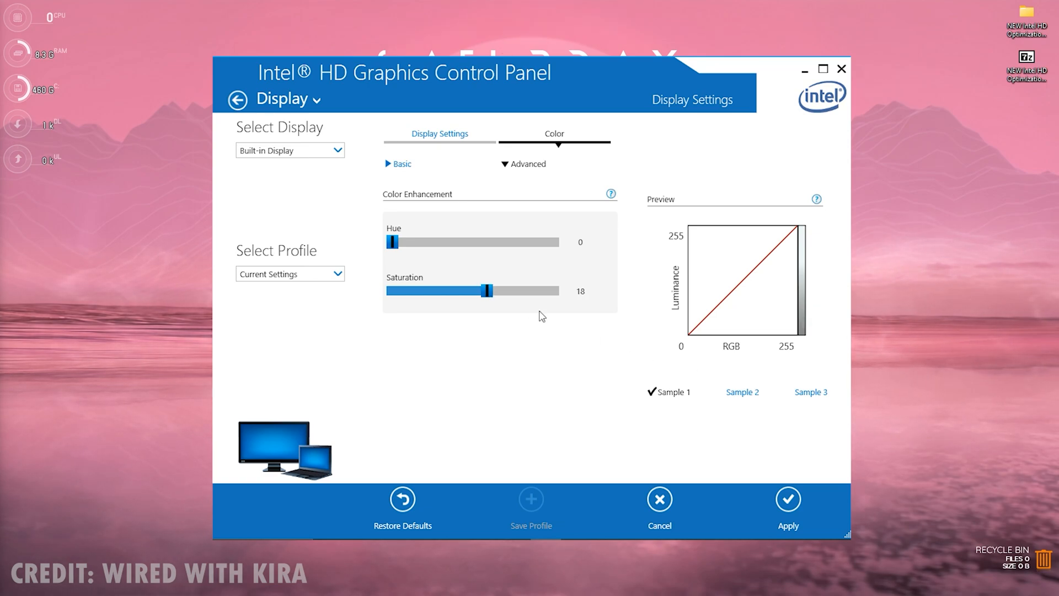
left_click_drag(480, 291, 491, 291)
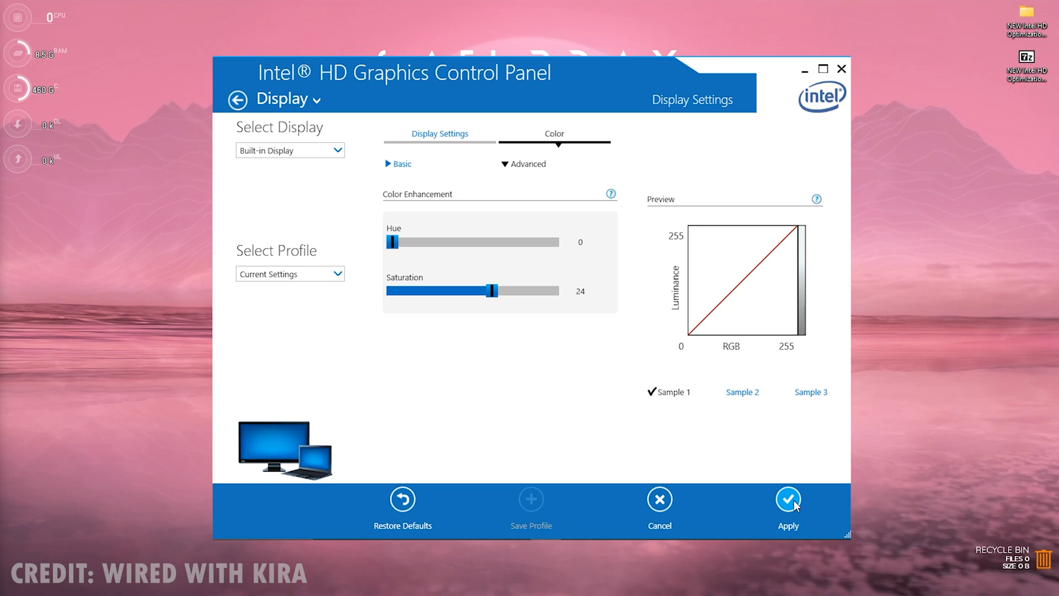
left_click(238, 100)
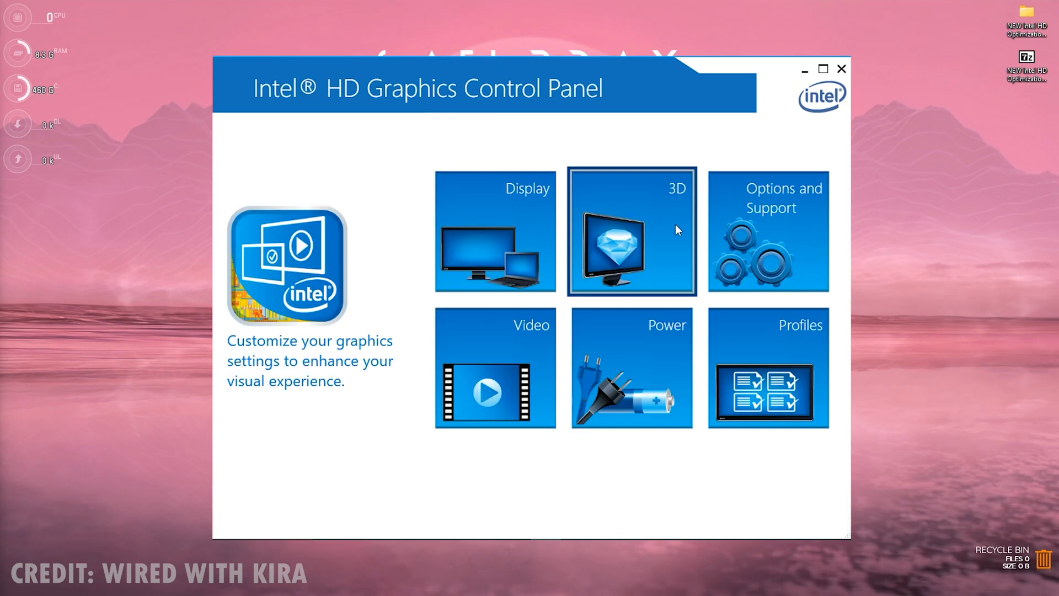
Step: Enable 3D Application Optimal Mode with Performance selected, applied and confirmed
left_click(630, 232)
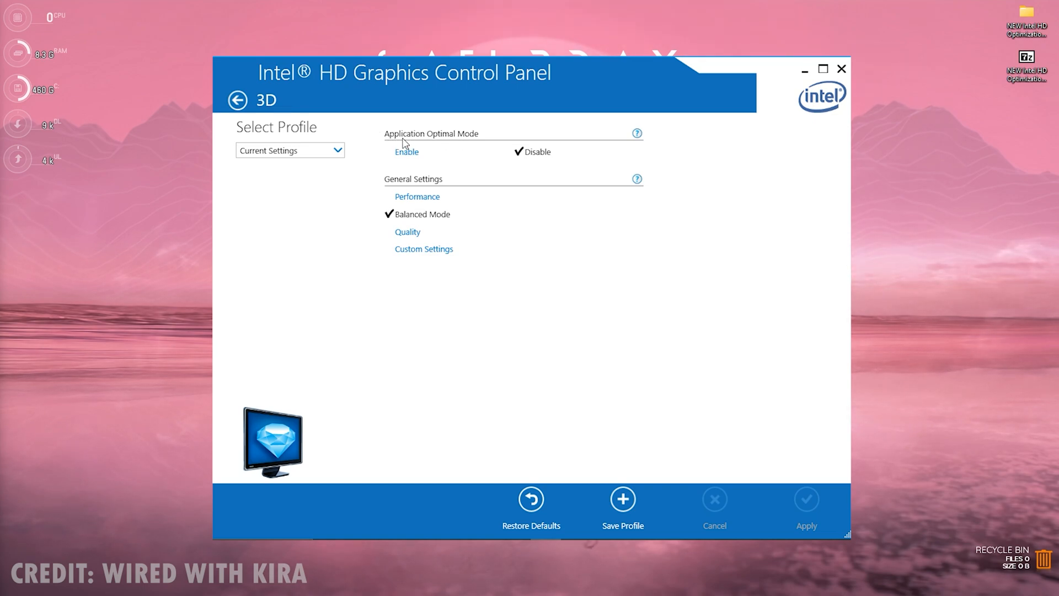
left_click(406, 151)
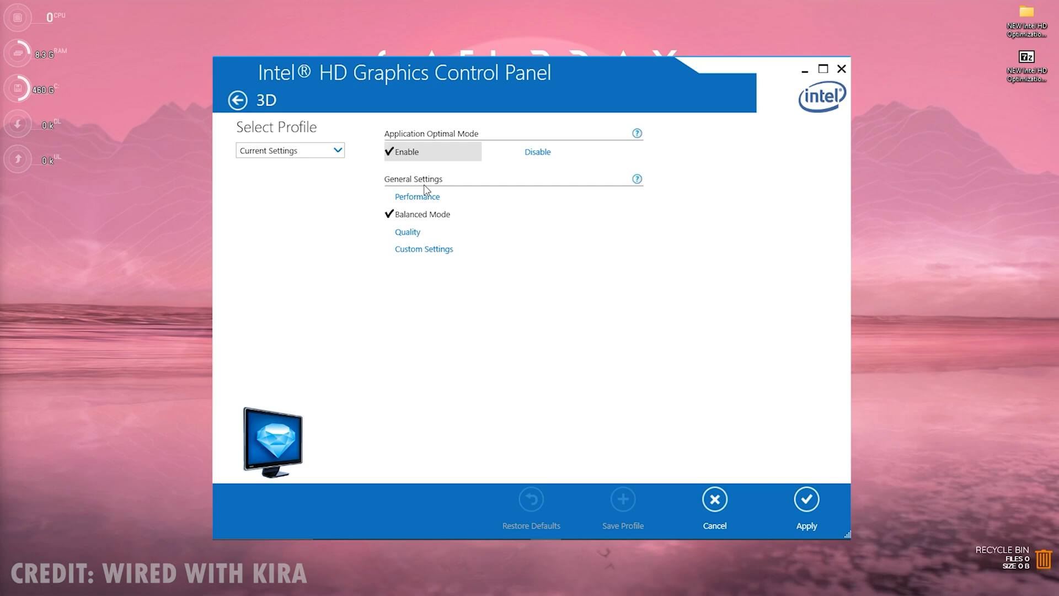
left_click(417, 197)
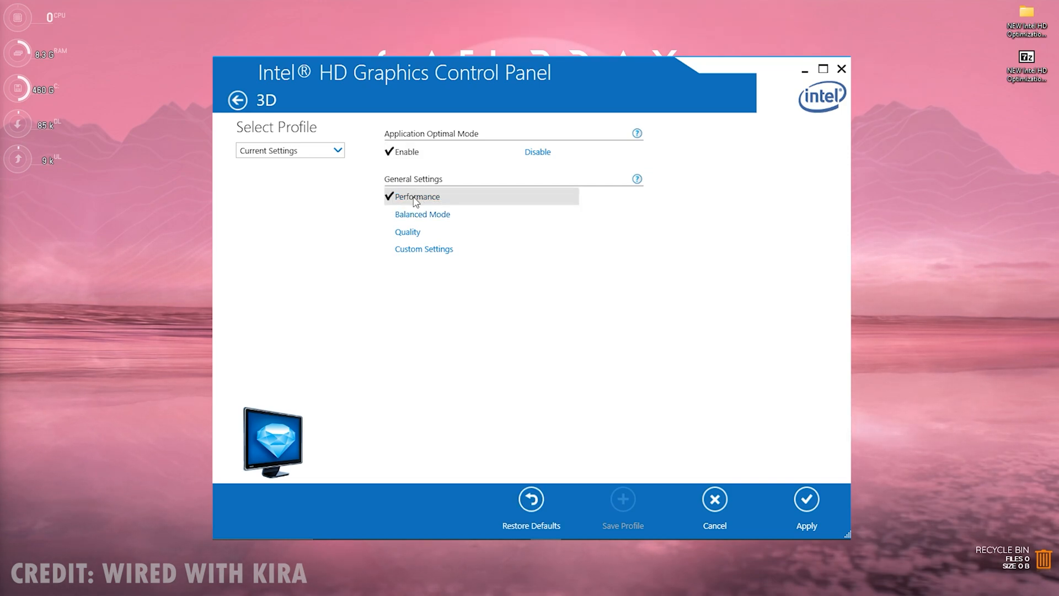
left_click(806, 502)
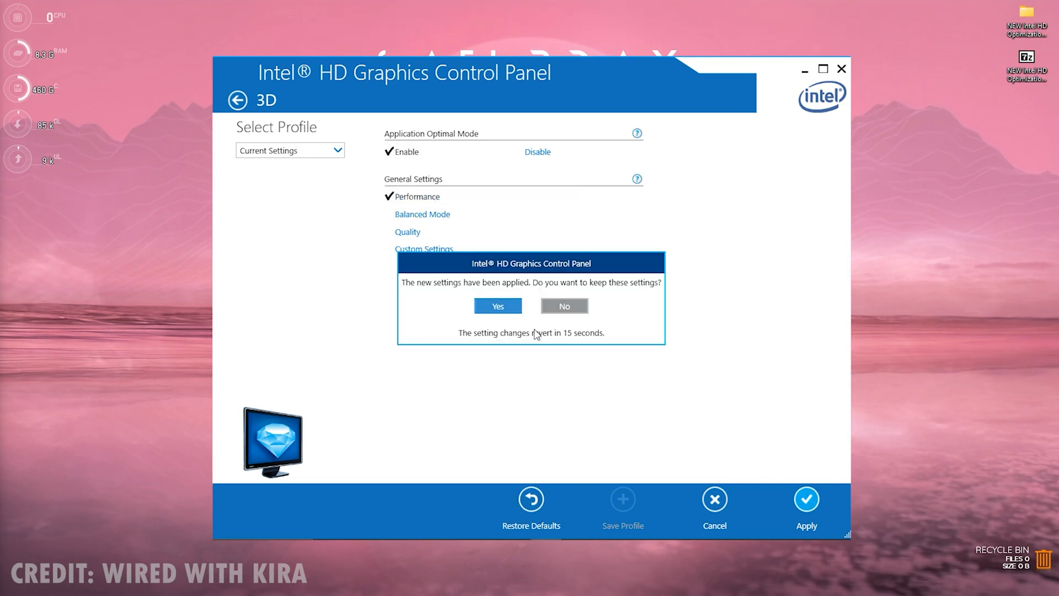
left_click(497, 305)
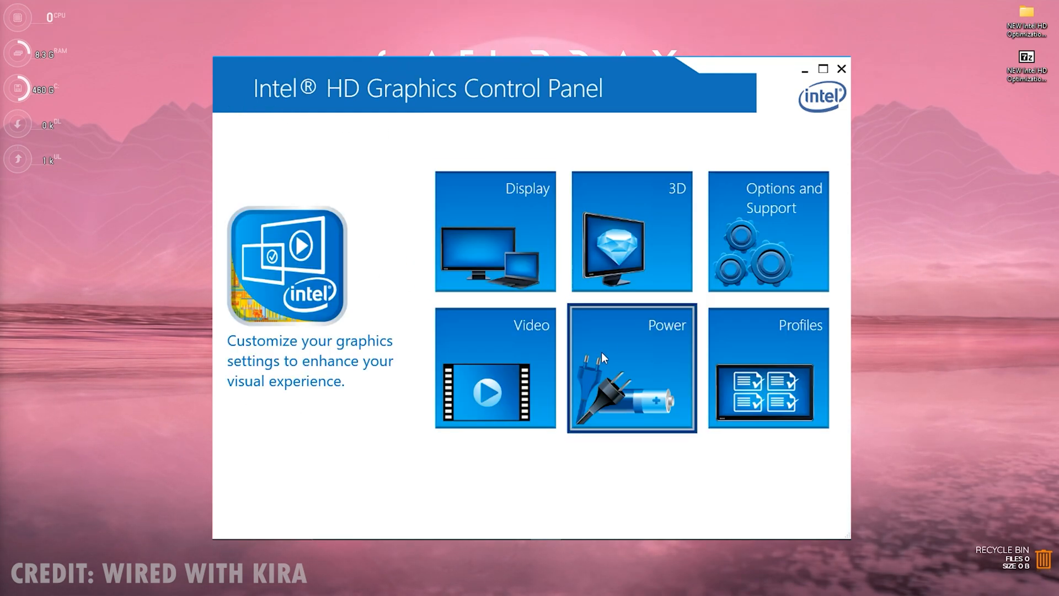
Step: Apply the Maximum Performance graphics power plan for Plugged In and On Battery, then view Video settings
left_click(630, 368)
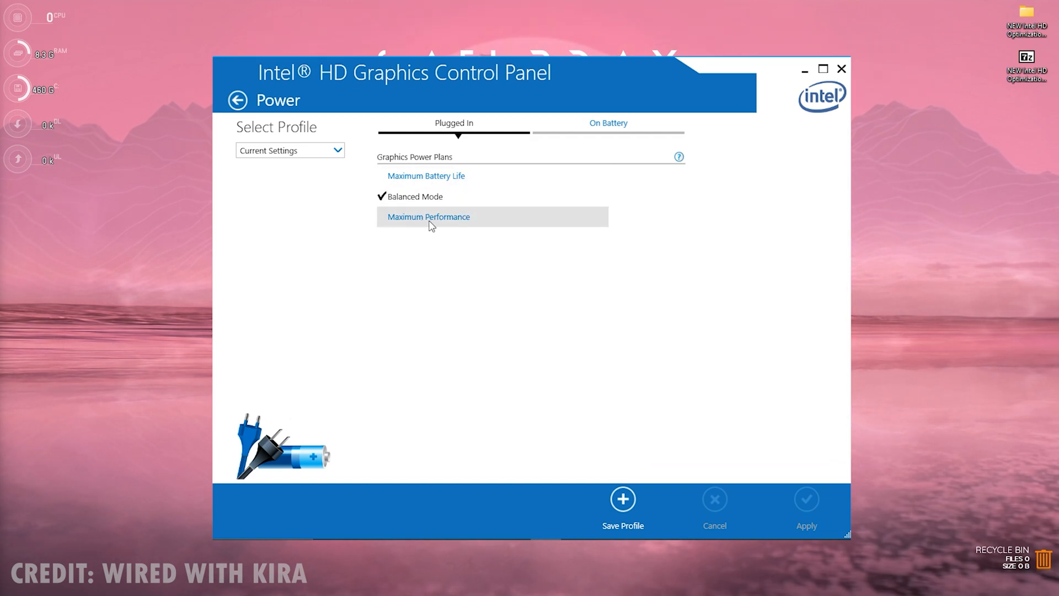
left_click(428, 217)
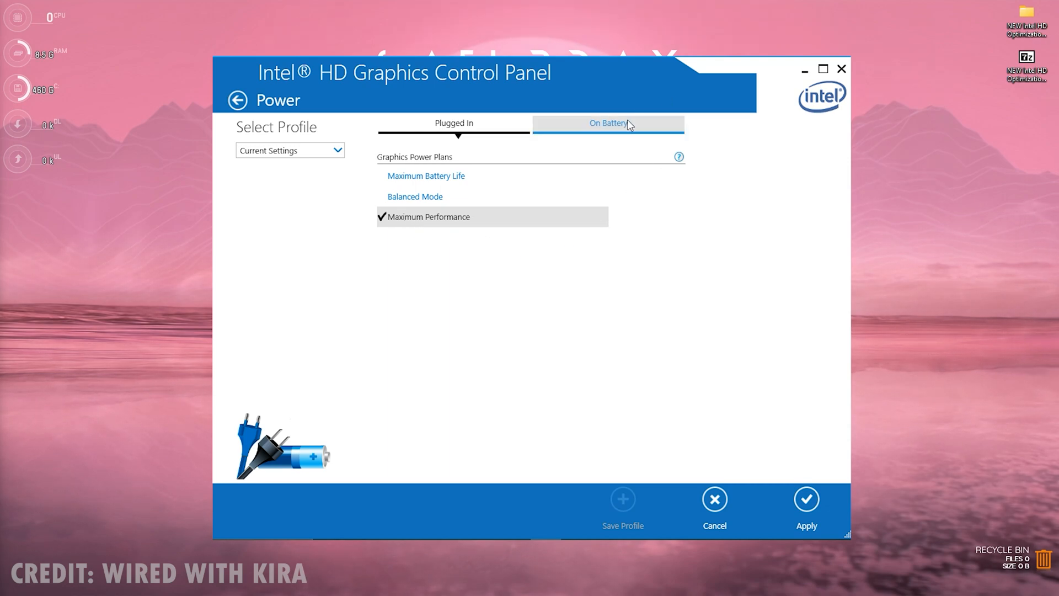
left_click(608, 123)
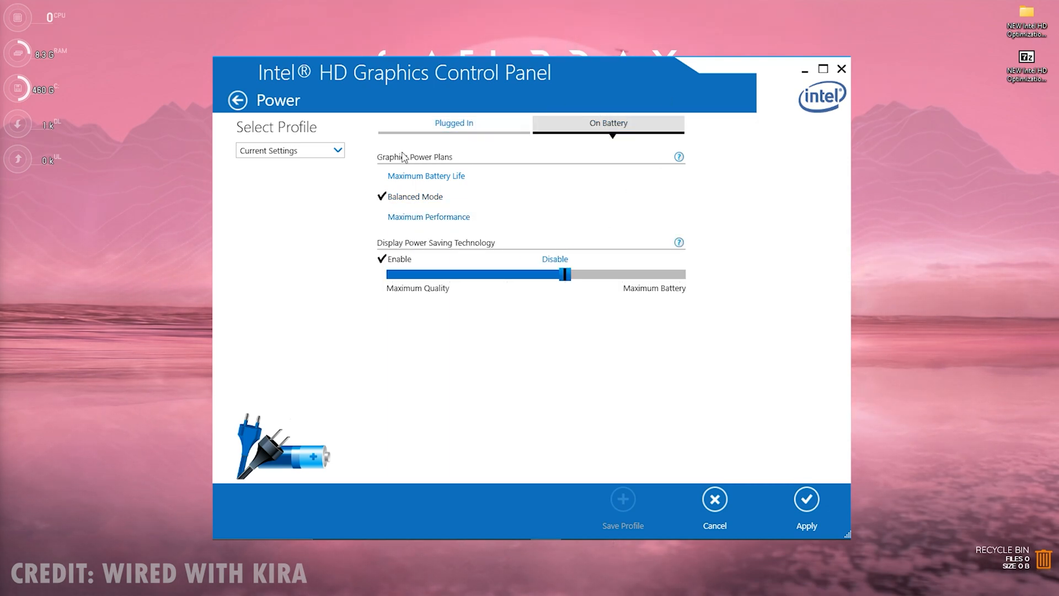
mouse_move(372, 212)
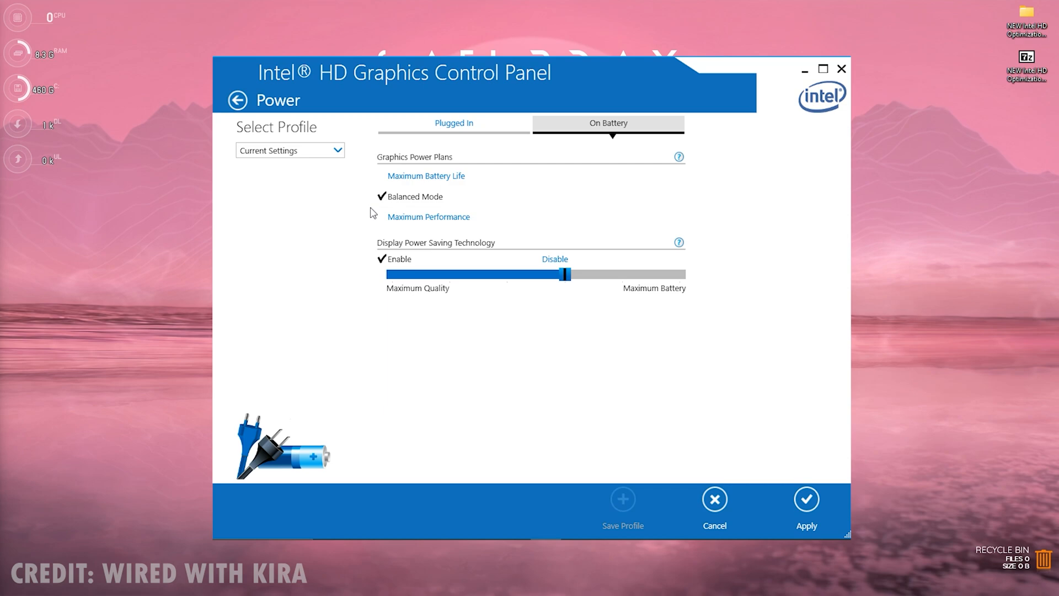
left_click(428, 217)
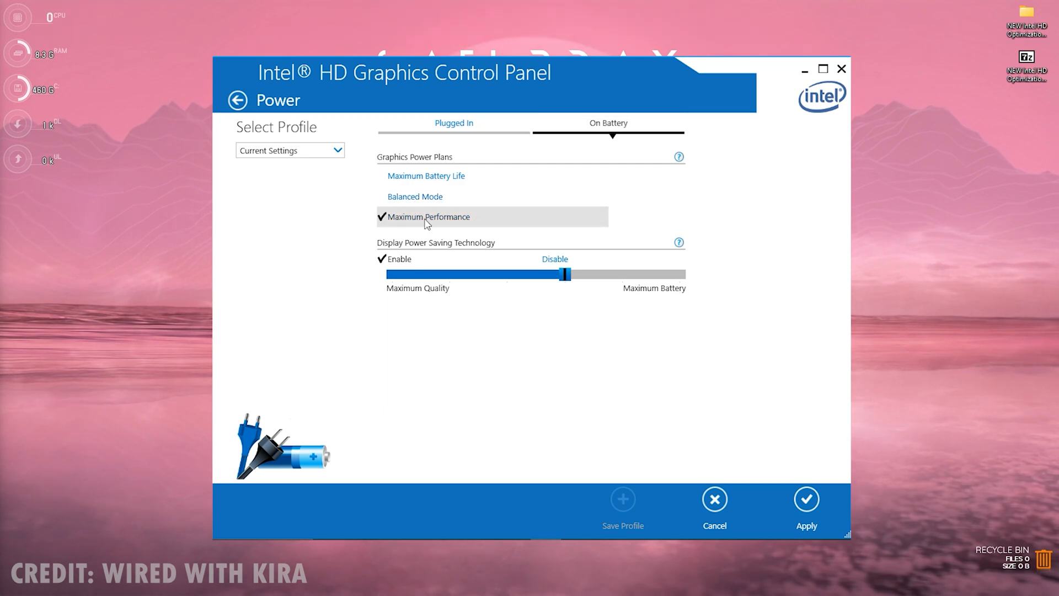
left_click(807, 505)
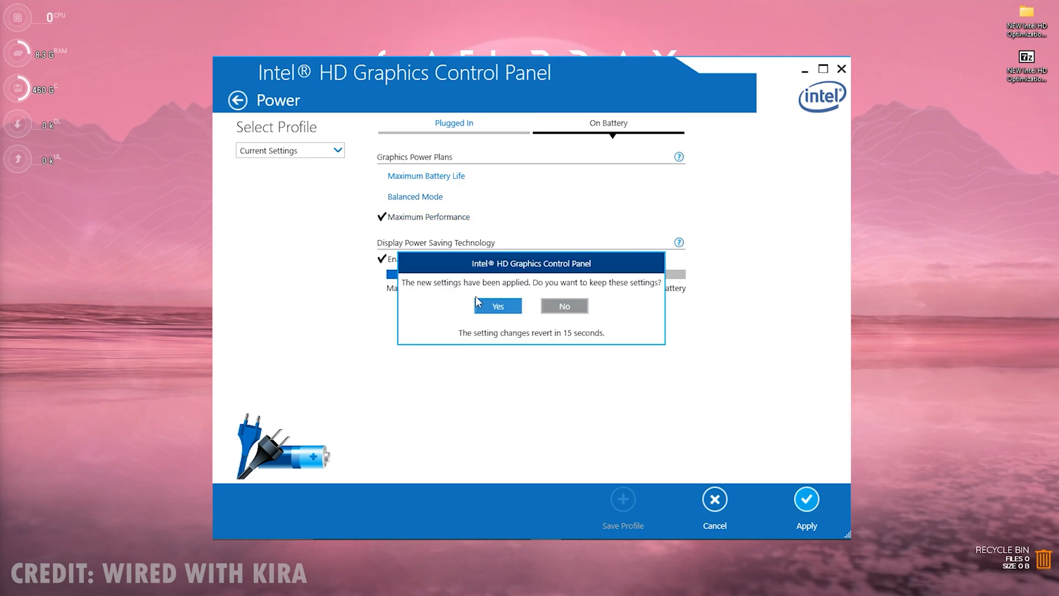
left_click(497, 305)
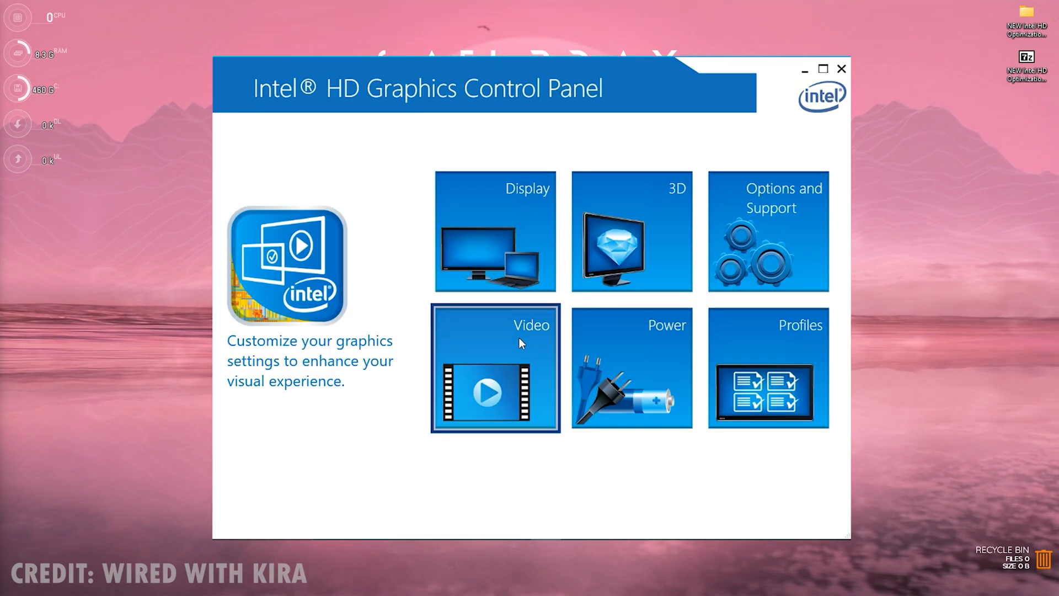
left_click(494, 368)
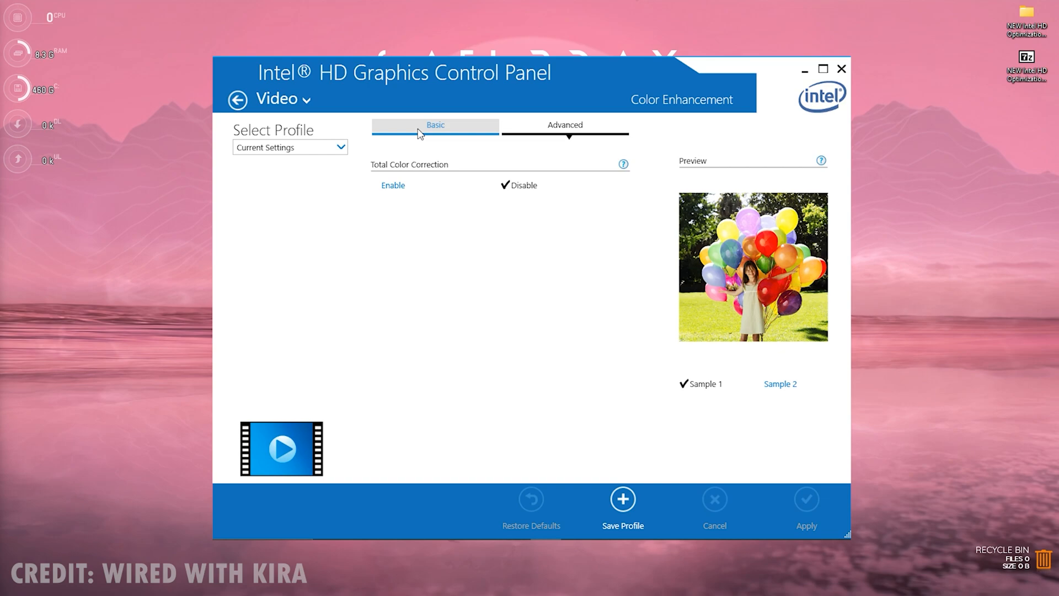